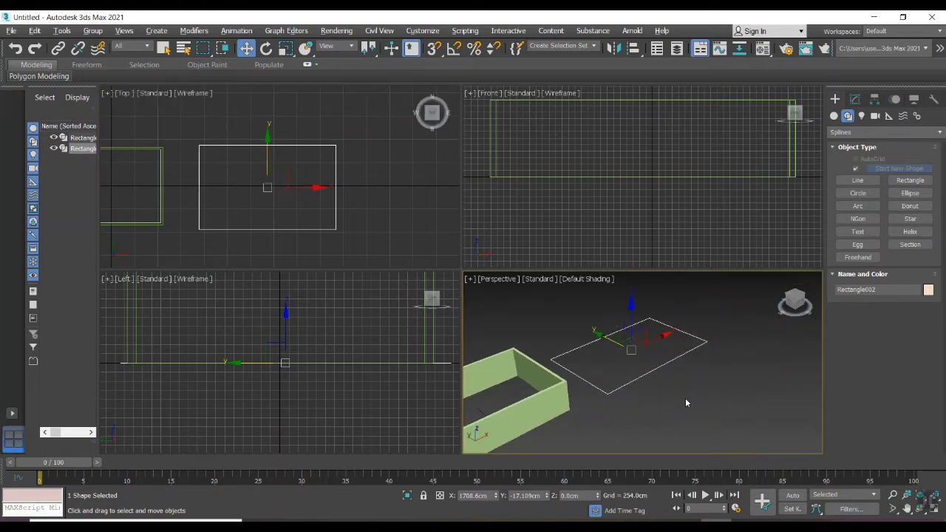
Step: Maximize the Perspective viewport and set snaps to Endpoint and Midpoint with Grid Points off
{"action": "key", "text": "alt+w"}
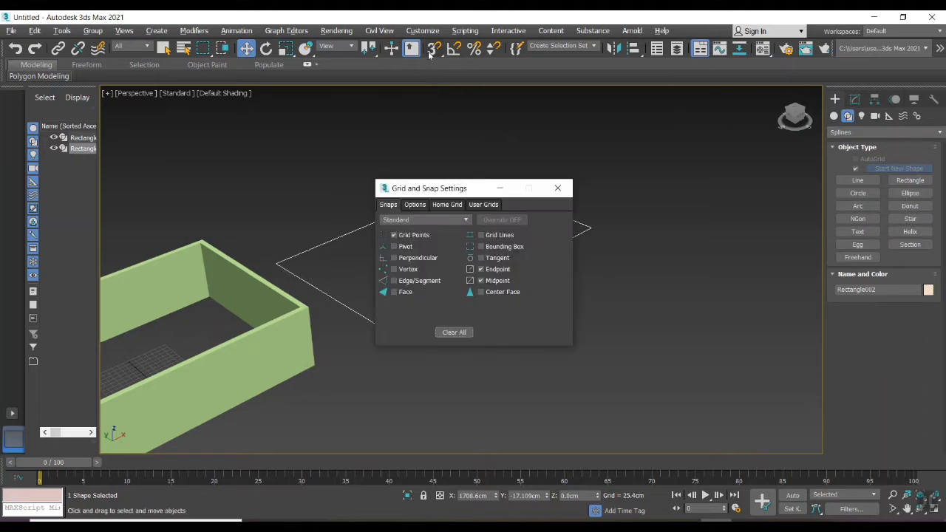
{"action": "left_click", "coordinate": [394, 235]}
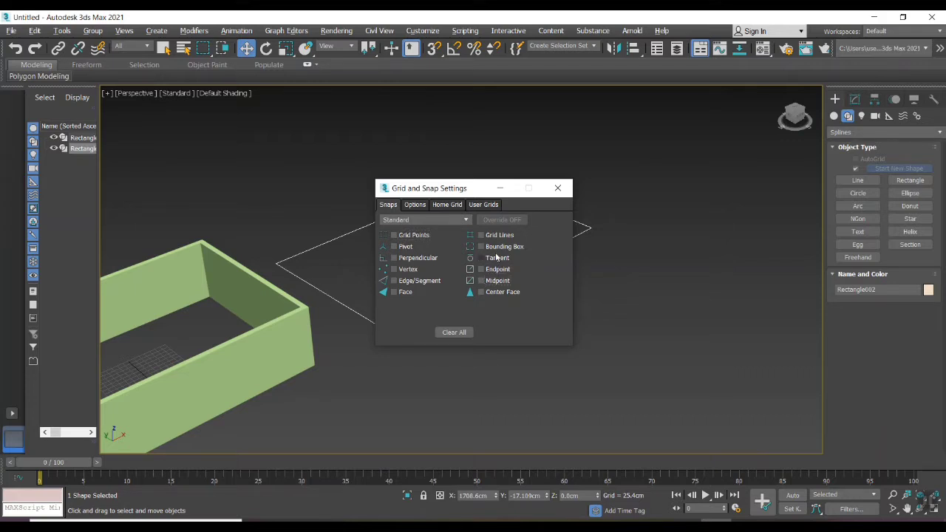
{"action": "left_click", "coordinate": [480, 269]}
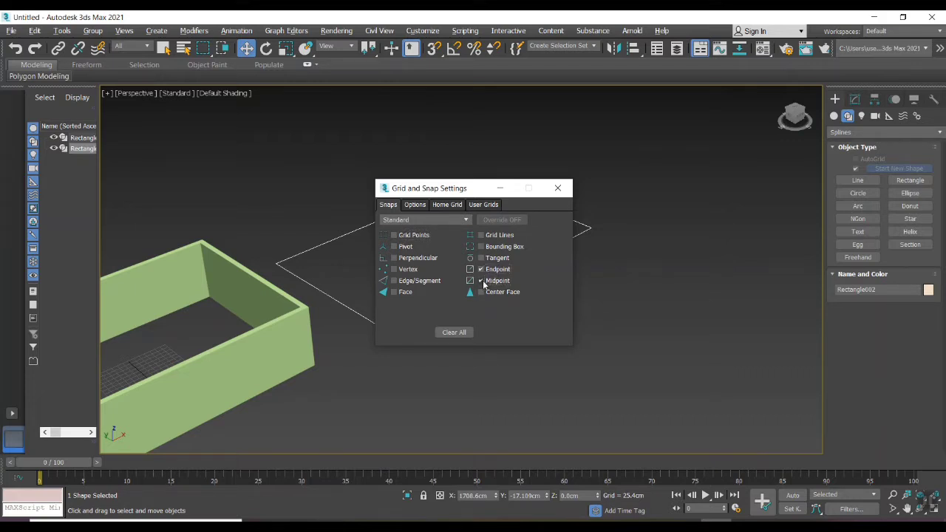
{"action": "left_click", "coordinate": [557, 187]}
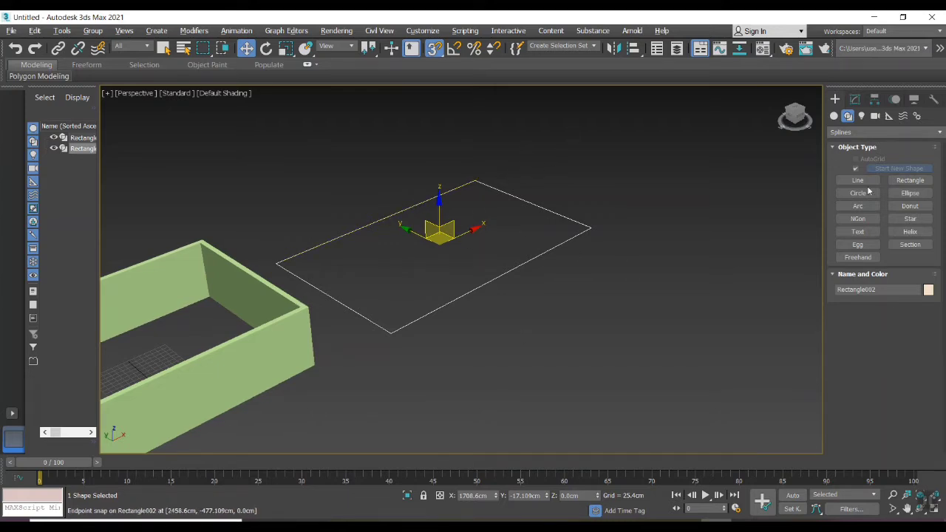
Step: Switch the Create category to AEC Extended and start the Wall tool
{"action": "left_click", "coordinate": [849, 115]}
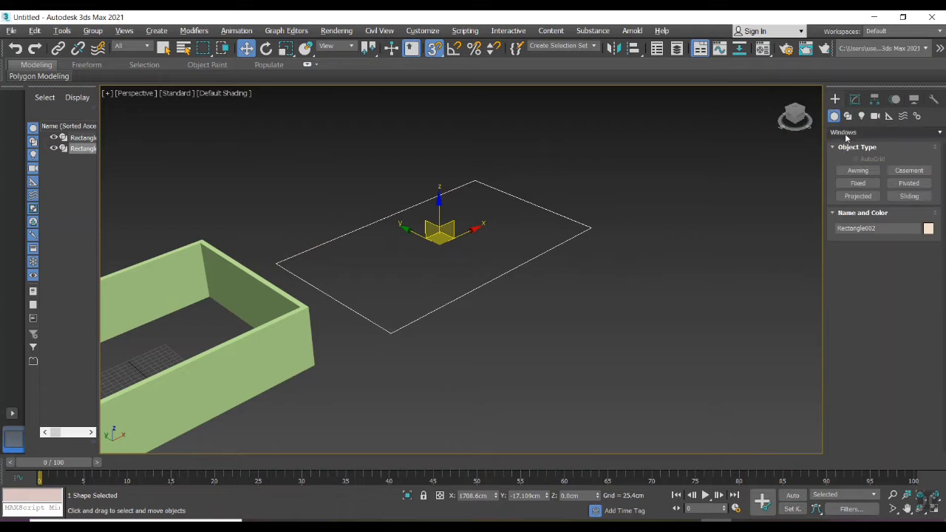
{"action": "left_click", "coordinate": [884, 132]}
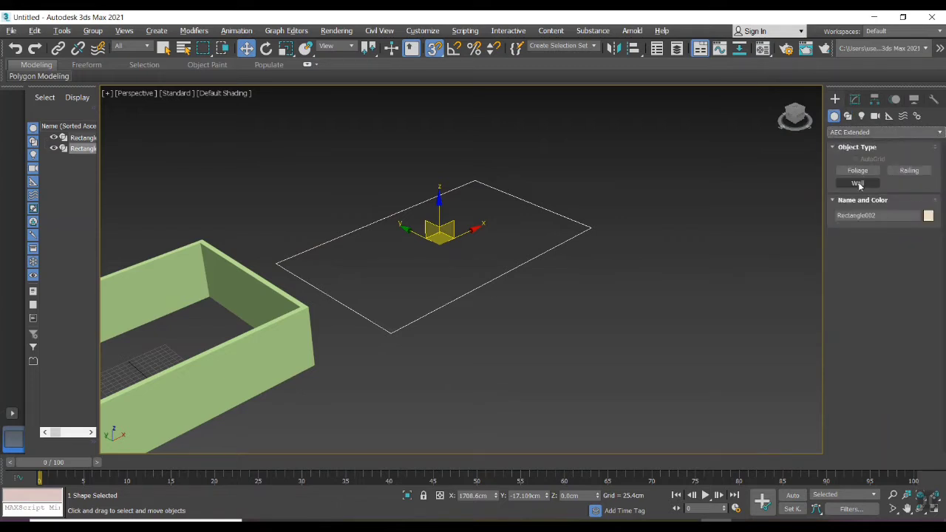
{"action": "left_click", "coordinate": [858, 183]}
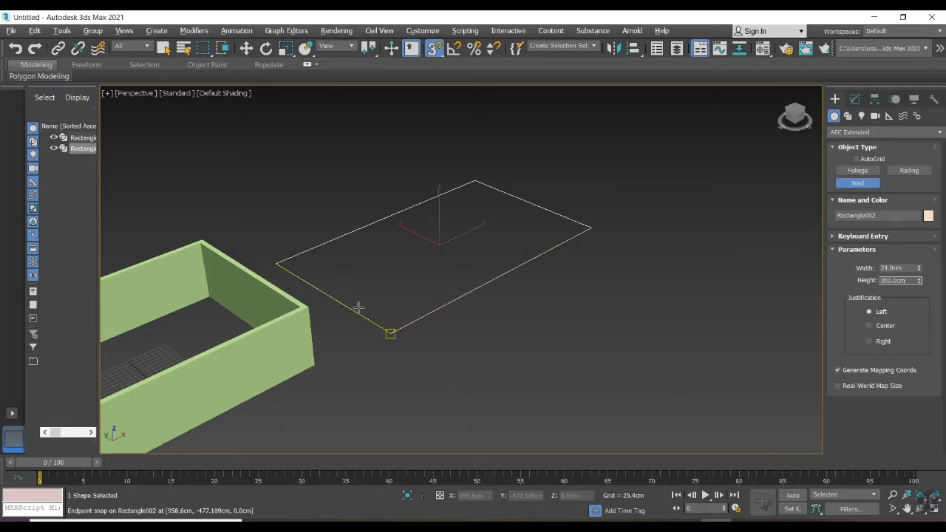
{"action": "mouse_move", "coordinate": [357, 334]}
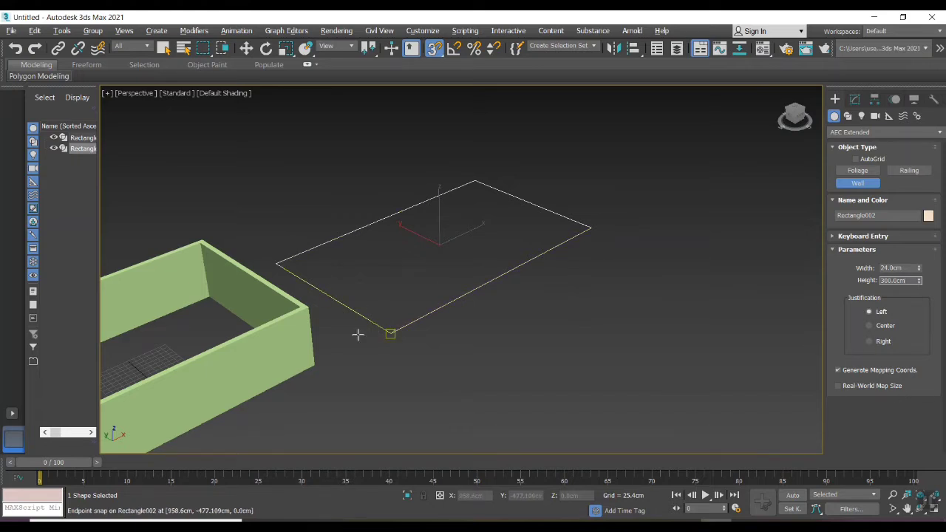
{"action": "mouse_move", "coordinate": [446, 337]}
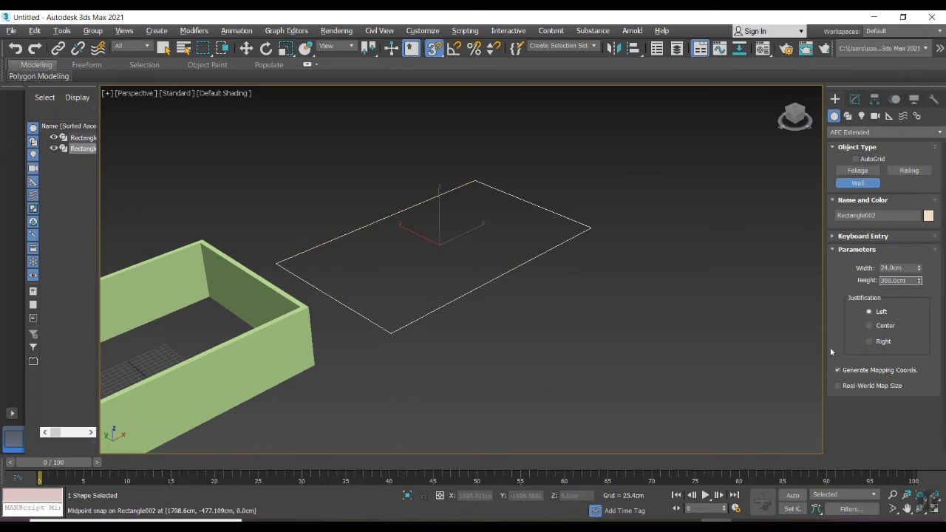
Step: Draw centre-justified walls along the rectangle's edges and weld the ring closed
{"action": "left_click", "coordinate": [869, 327]}
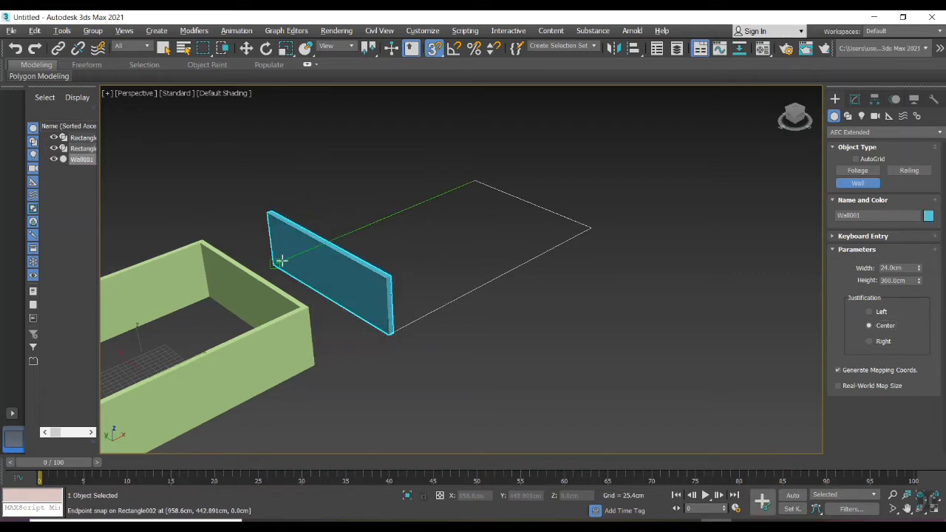
{"action": "left_click_drag", "start_coordinate": [281, 260], "coordinate": [476, 180]}
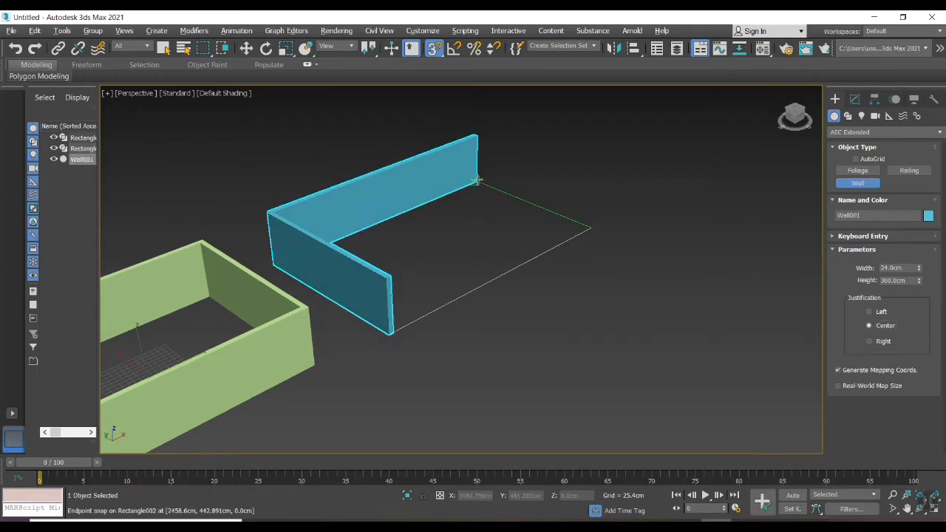
{"action": "left_click_drag", "start_coordinate": [476, 181], "coordinate": [588, 229]}
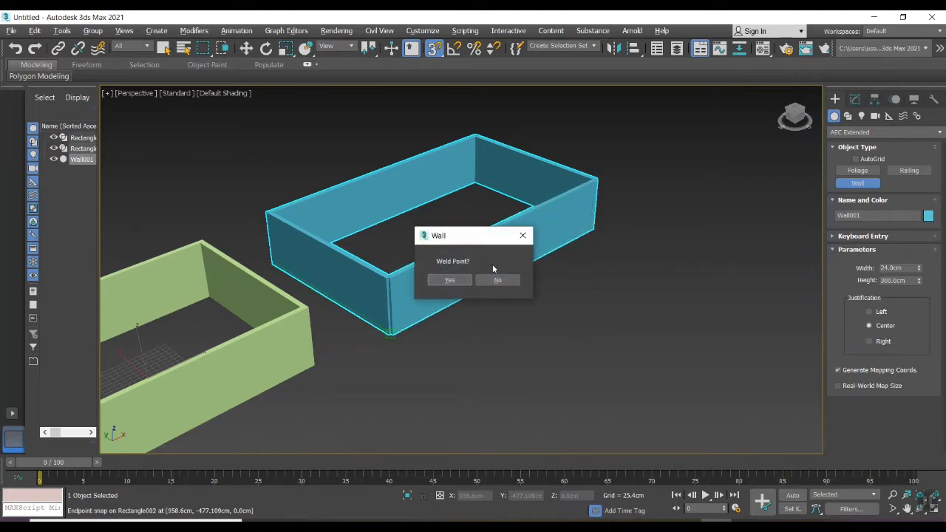
{"action": "left_click", "coordinate": [449, 280]}
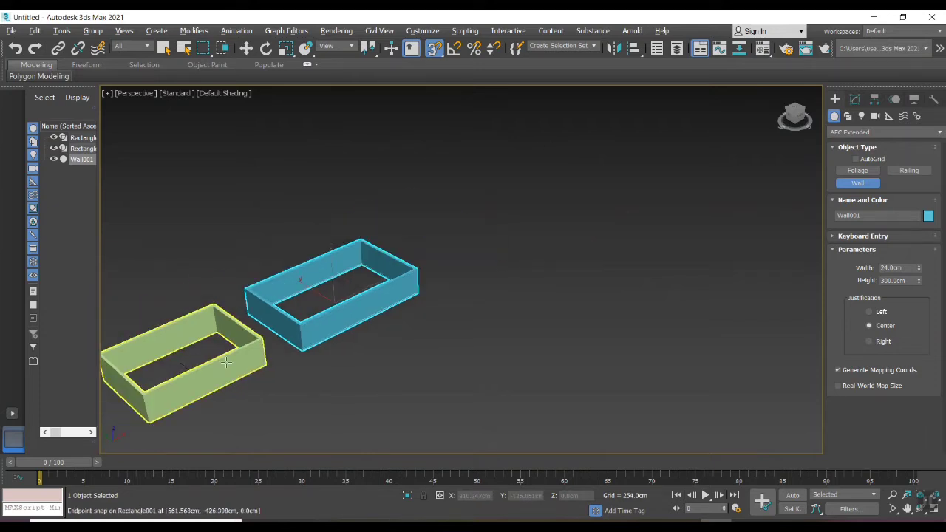
{"action": "mouse_move", "coordinate": [357, 319]}
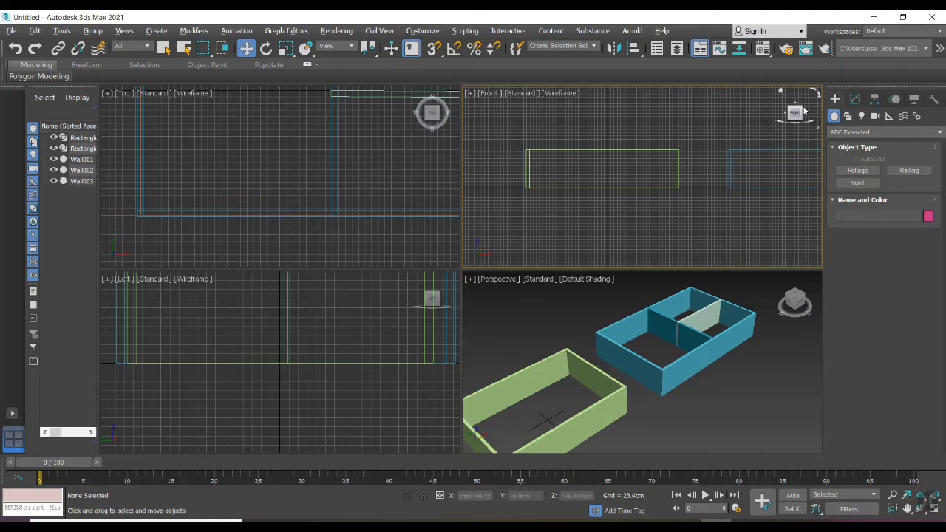
Step: Switch the Create category to Doors and select the outer wall in the Top view
{"action": "left_click", "coordinate": [884, 131]}
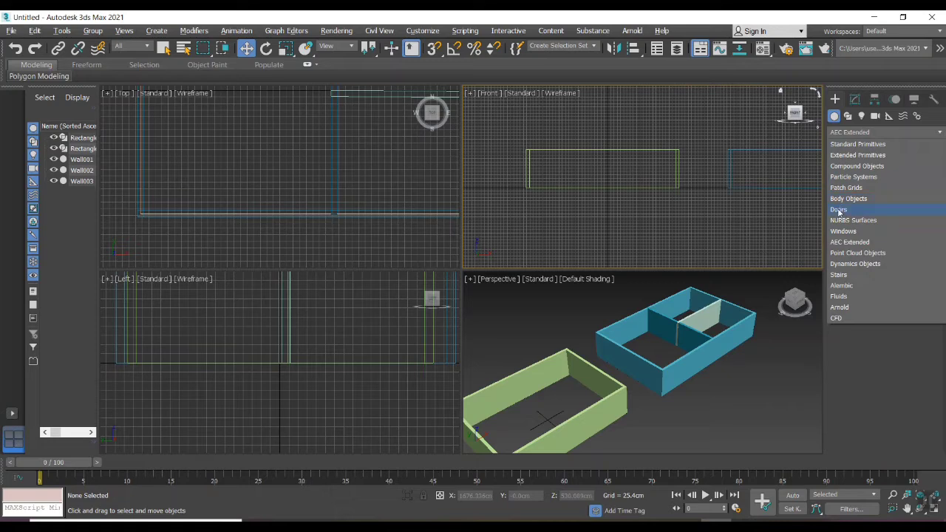
{"action": "left_click", "coordinate": [840, 210]}
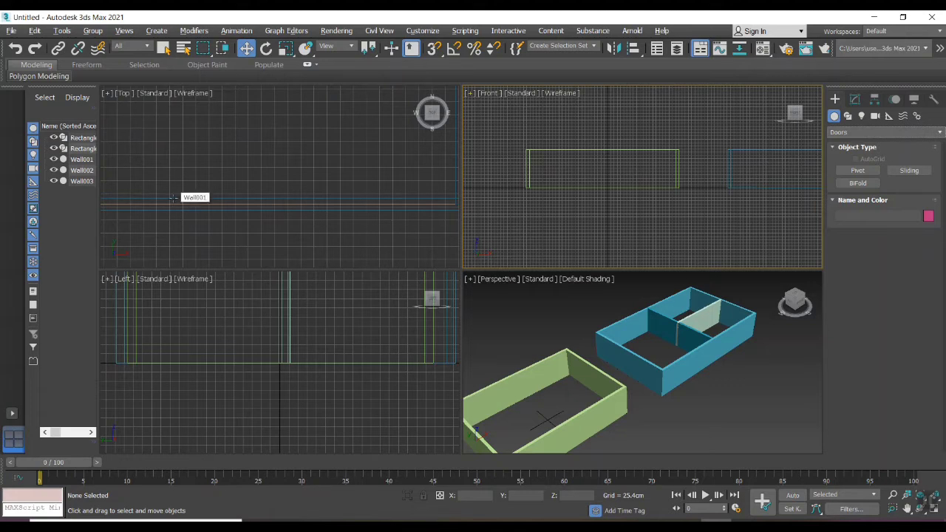
{"action": "left_click", "coordinate": [183, 198]}
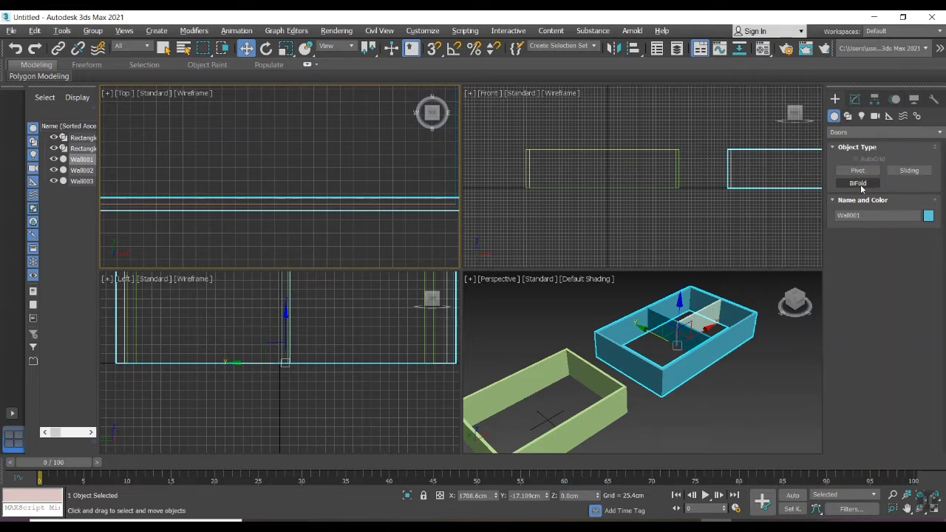
Step: Place a pivot door in the outer wall with a value of 120 entered
{"action": "left_click", "coordinate": [858, 172]}
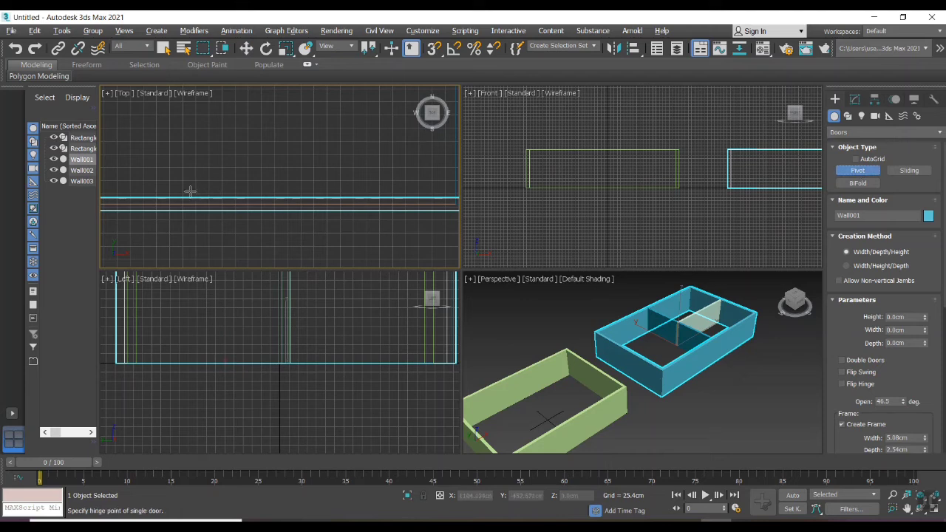
{"action": "left_click_drag", "start_coordinate": [177, 195], "coordinate": [278, 195]}
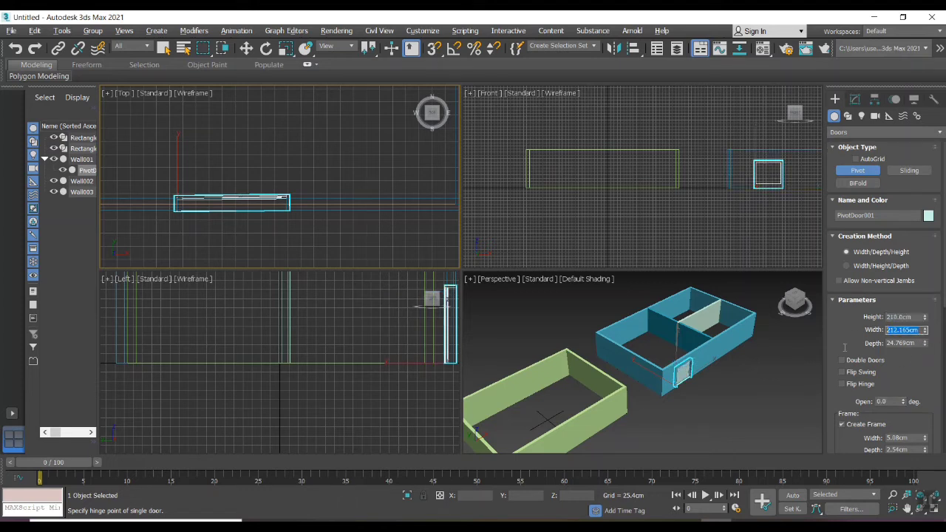
{"action": "type", "text": "120"}
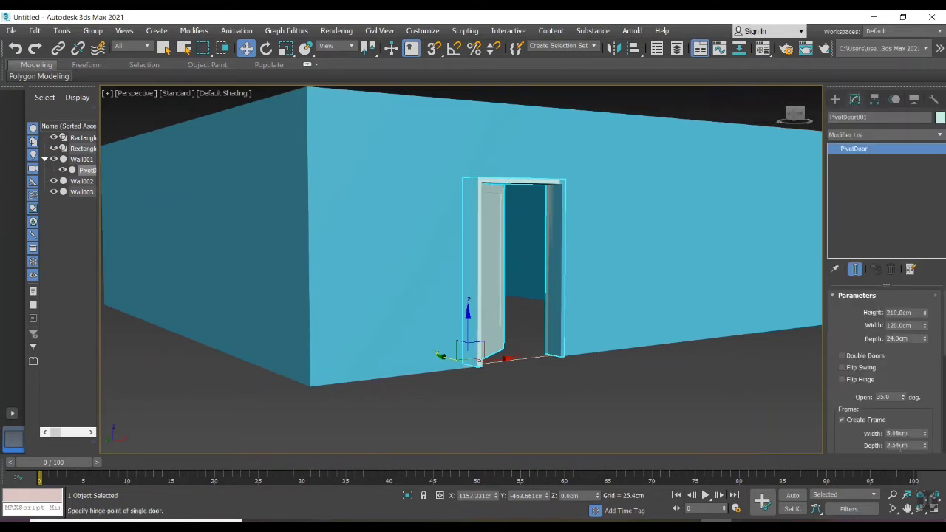
Step: Make the pivot door a double door with flipped swing direction
{"action": "left_click", "coordinate": [842, 355]}
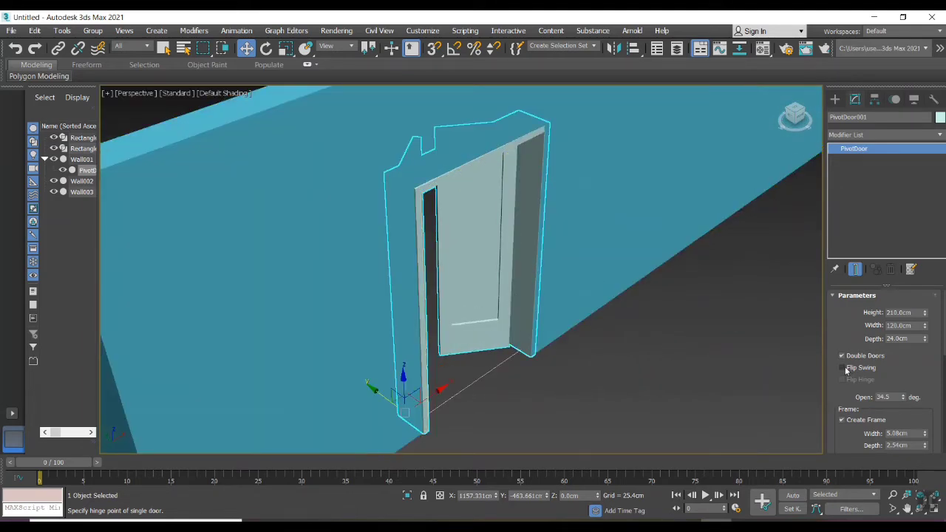
{"action": "left_click", "coordinate": [843, 367]}
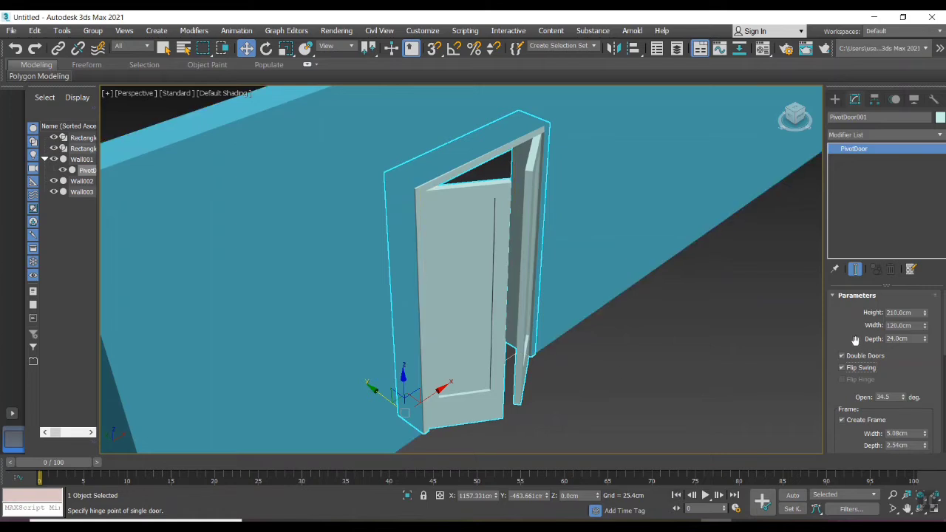
{"action": "left_click", "coordinate": [843, 354]}
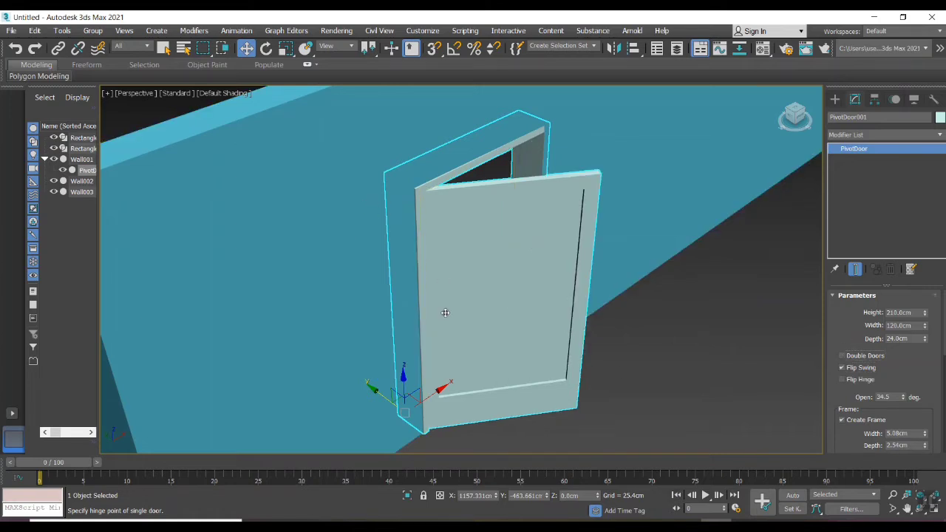
{"action": "left_click", "coordinate": [841, 355]}
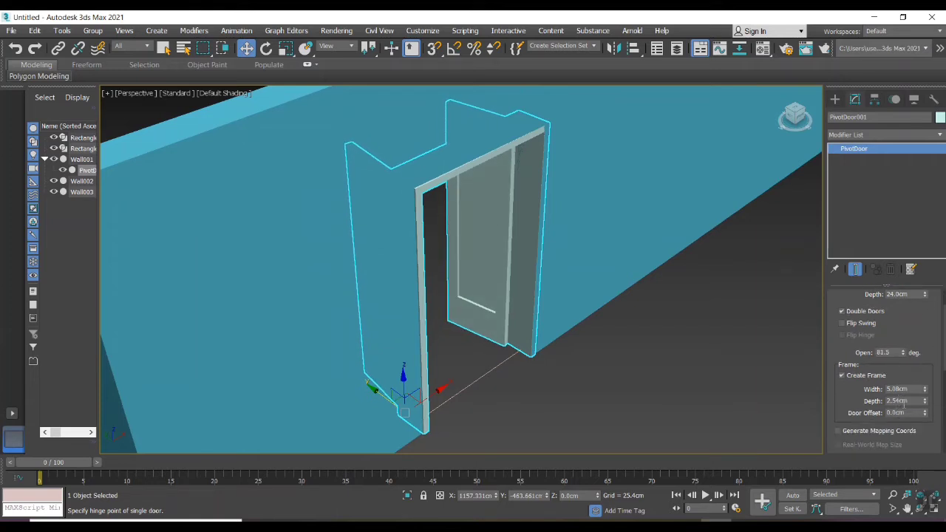
Step: Scroll the PivotDoor parameters down to the Panels section for the glass panel settings
{"action": "scroll", "scroll_direction": "down", "scroll_amount": 3}
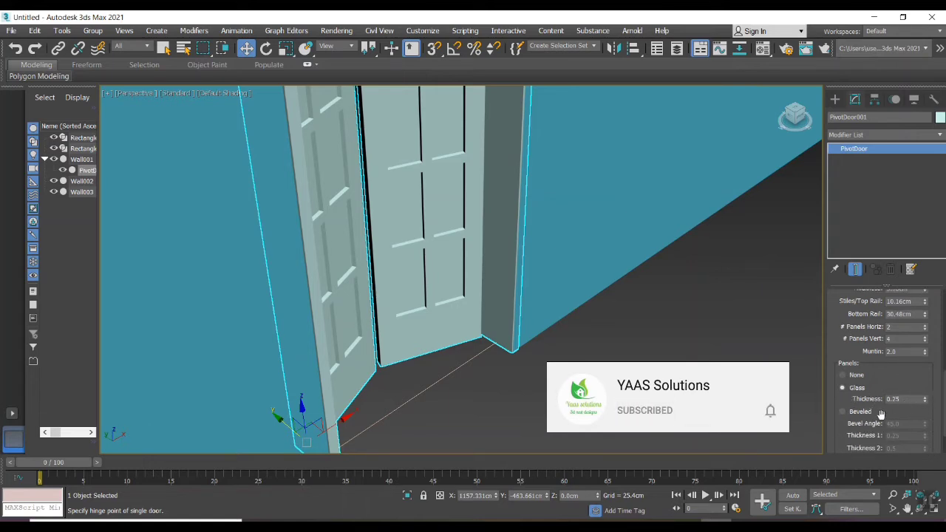
{"action": "scroll", "scroll_direction": "down", "scroll_amount": 3}
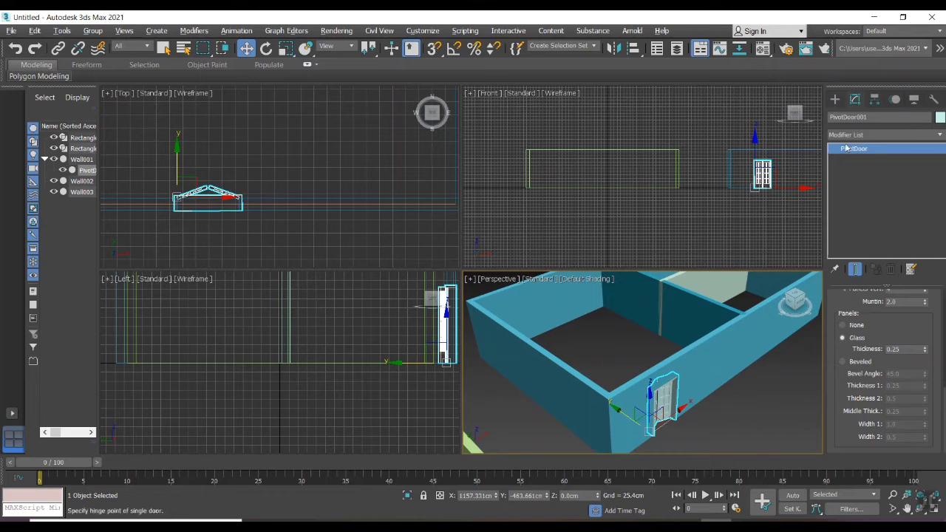
Step: Switch the Create category from Doors to Windows for a pivoted window
{"action": "left_click", "coordinate": [884, 135]}
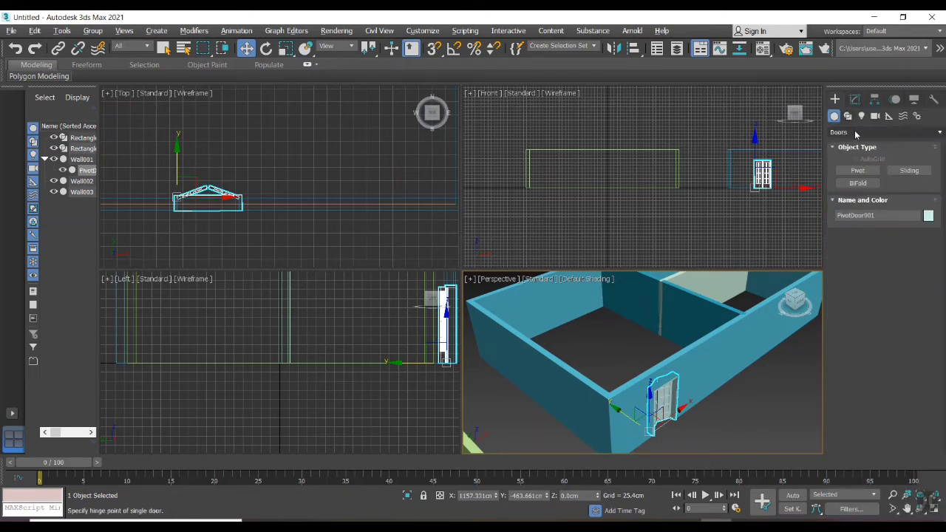
{"action": "left_click", "coordinate": [883, 133]}
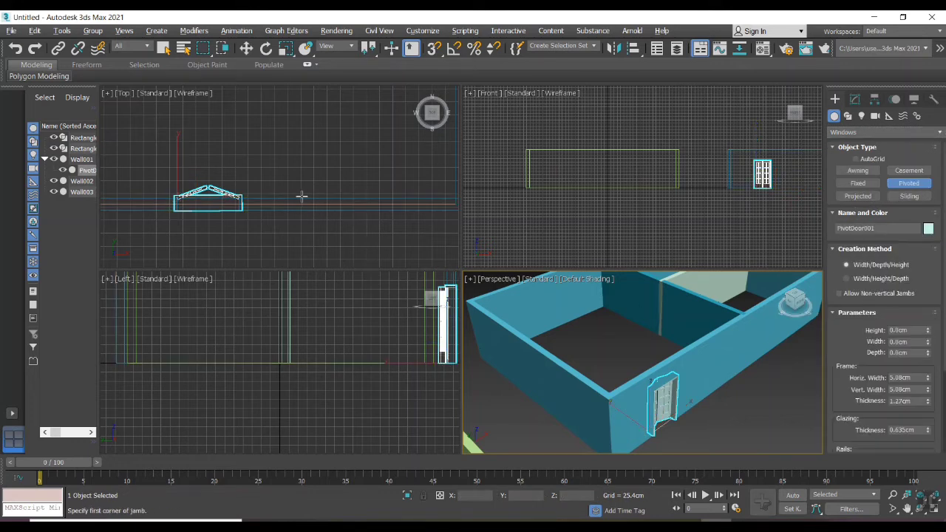
{"action": "mouse_move", "coordinate": [318, 195]}
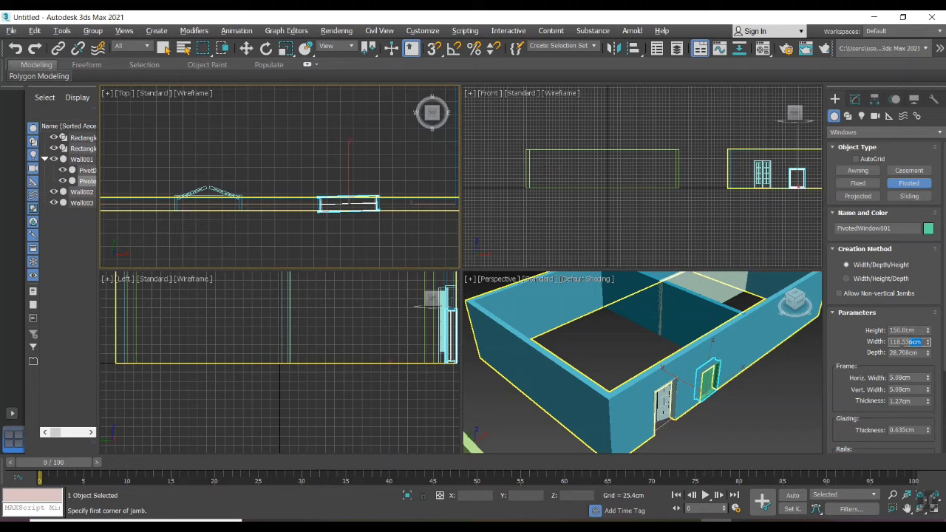
Step: Set the pivoted window height to 150 and place it in the wall
{"action": "type", "text": "150"}
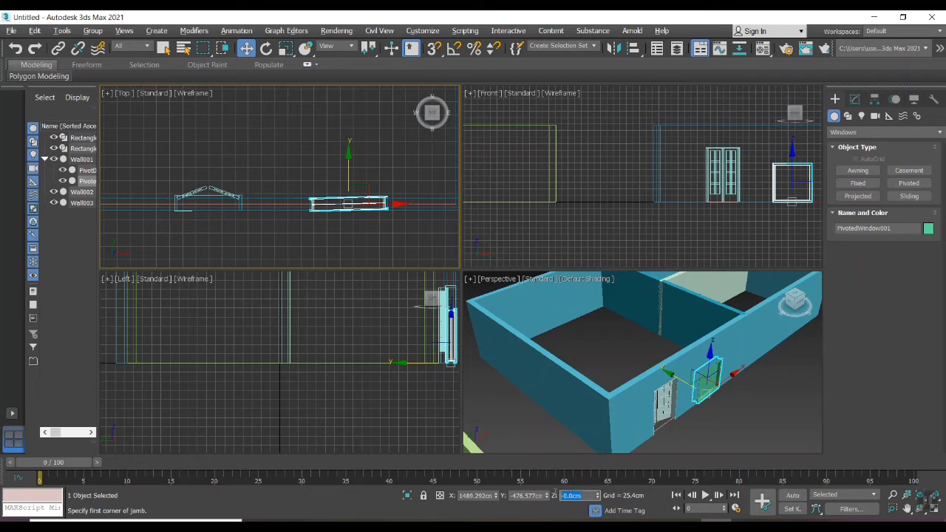
{"action": "mouse_move", "coordinate": [525, 495]}
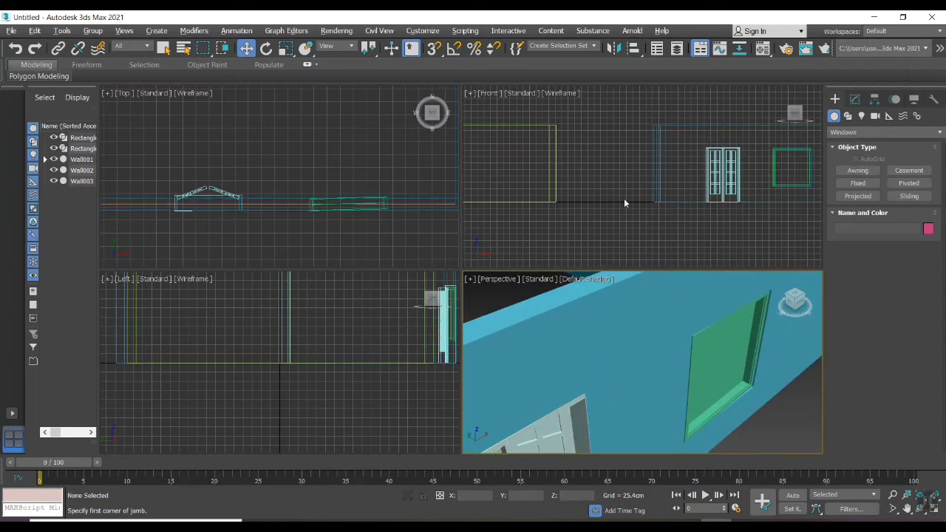
{"action": "mouse_move", "coordinate": [713, 356]}
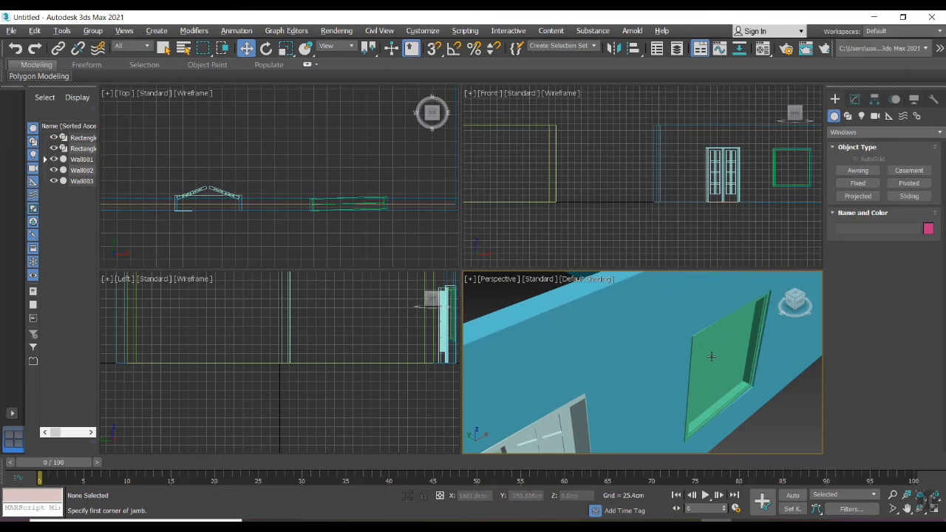
{"action": "key", "text": "alt+w"}
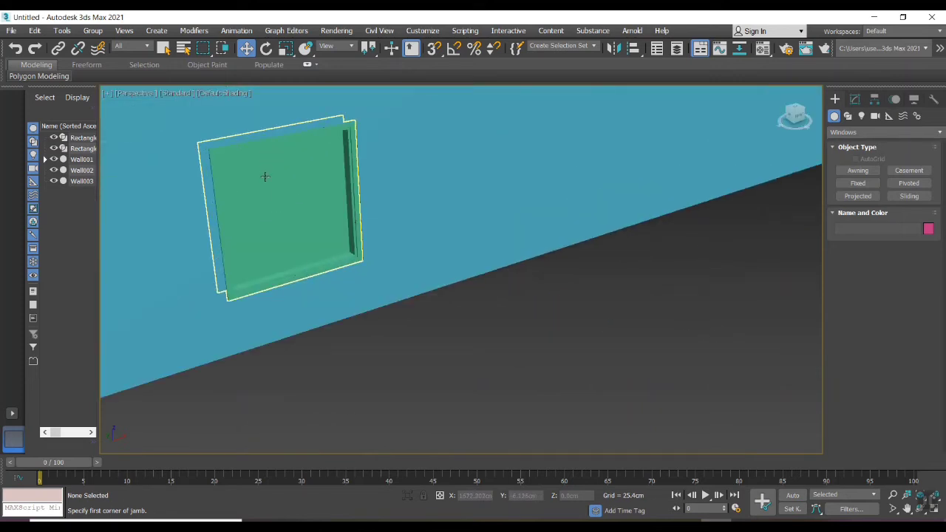
{"action": "mouse_move", "coordinate": [346, 237]}
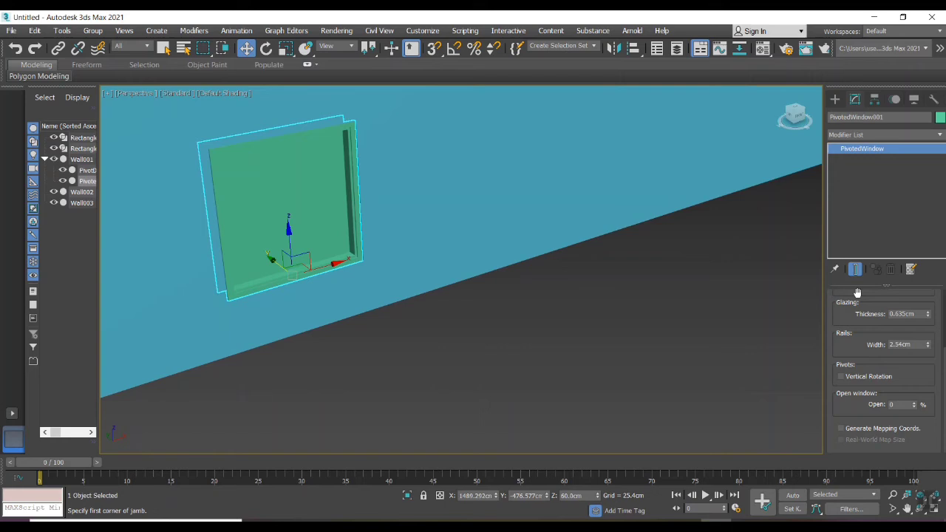
{"action": "mouse_move", "coordinate": [898, 393]}
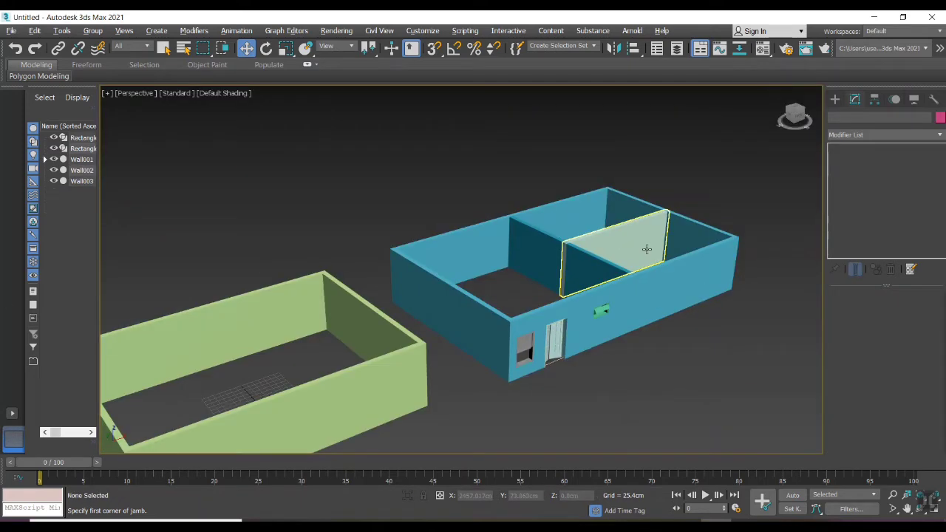
Step: Toggle the maximized viewport while placing extra pivot doors in the partition walls
{"action": "key", "text": "alt+w"}
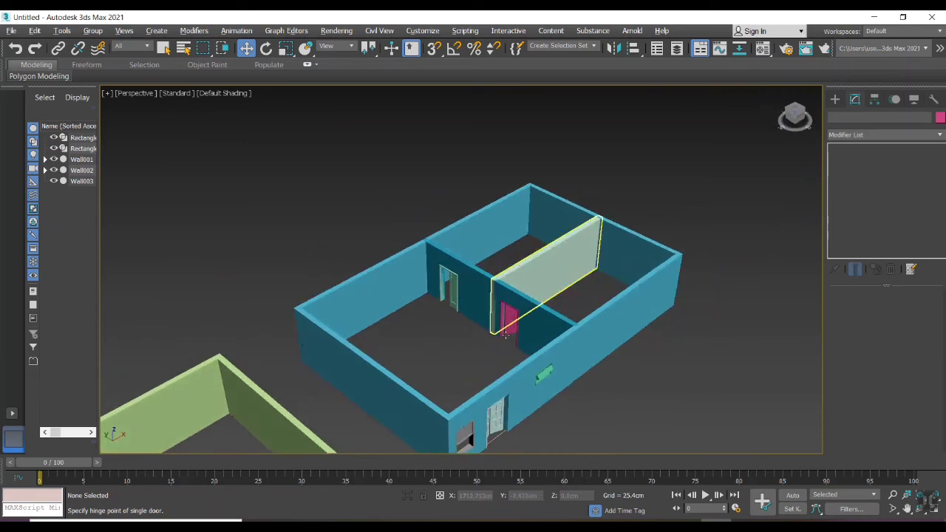
{"action": "key", "text": "Alt+w"}
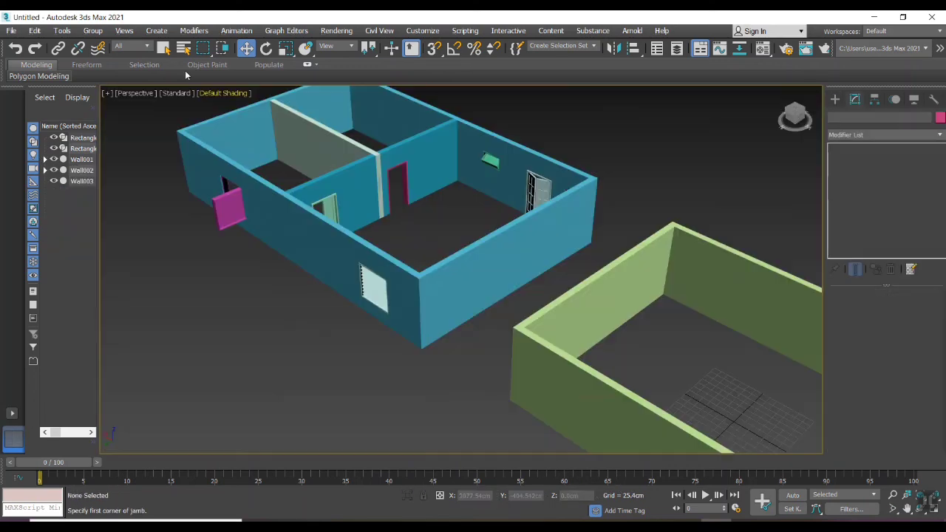
{"action": "mouse_move", "coordinate": [626, 223]}
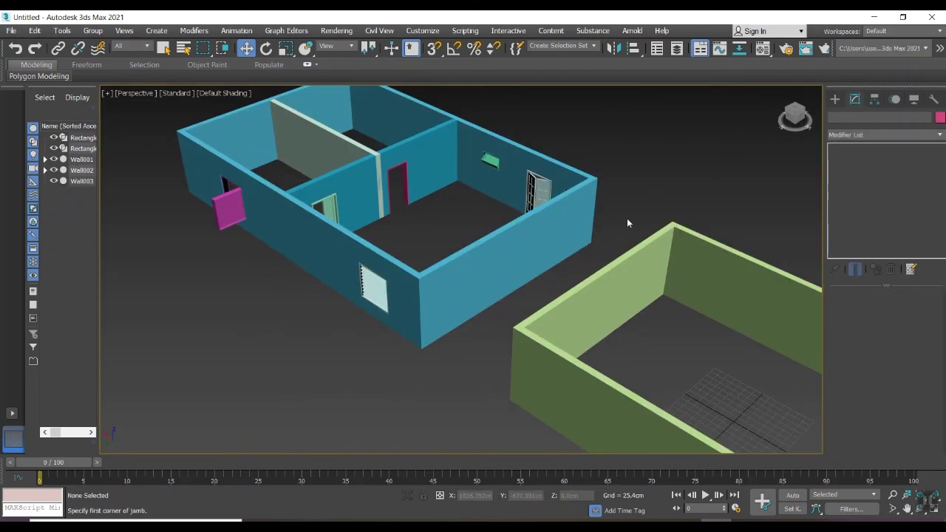